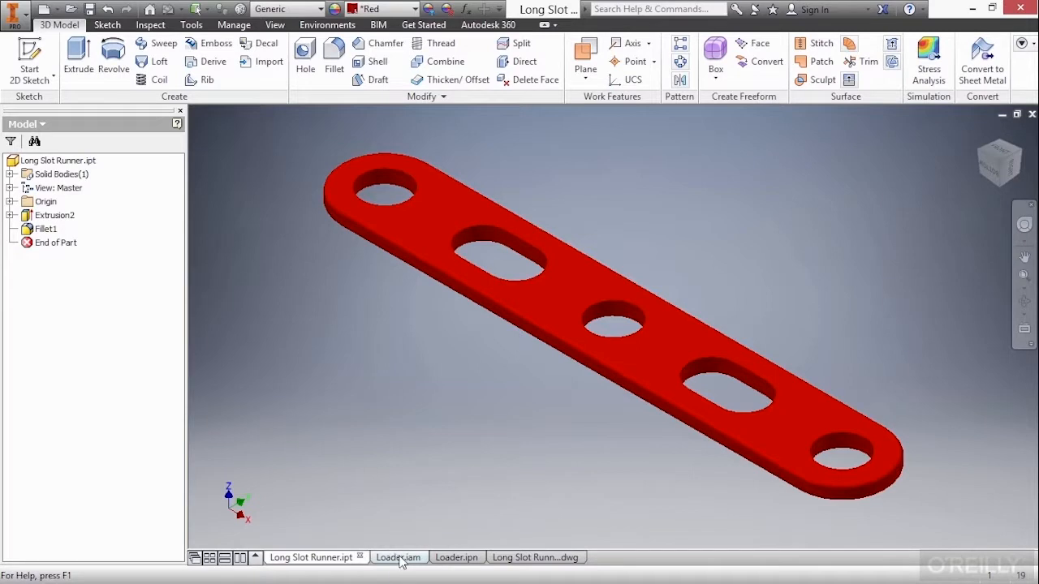
Switch to the Loader assembly document that uses the Long Slot Runner
left_click(393, 557)
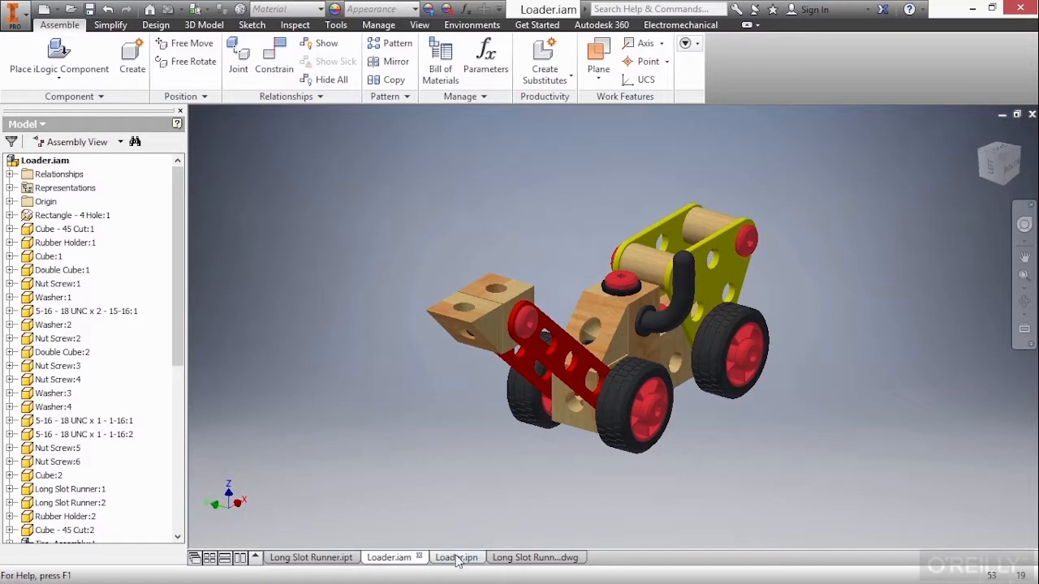
Show the Loader presentation with the loader exploded into separated parts
left_click(455, 557)
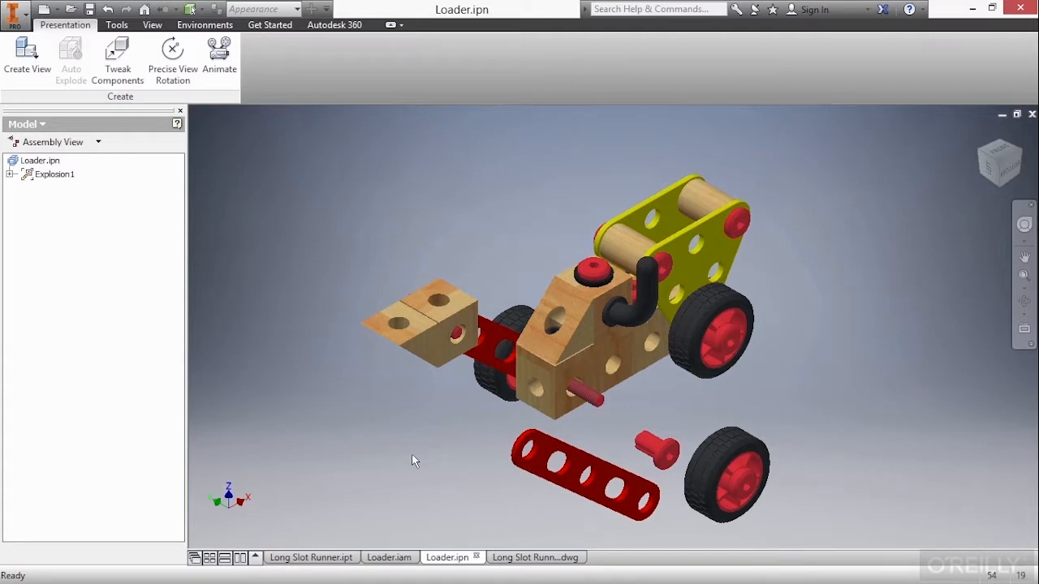
left_click(543, 471)
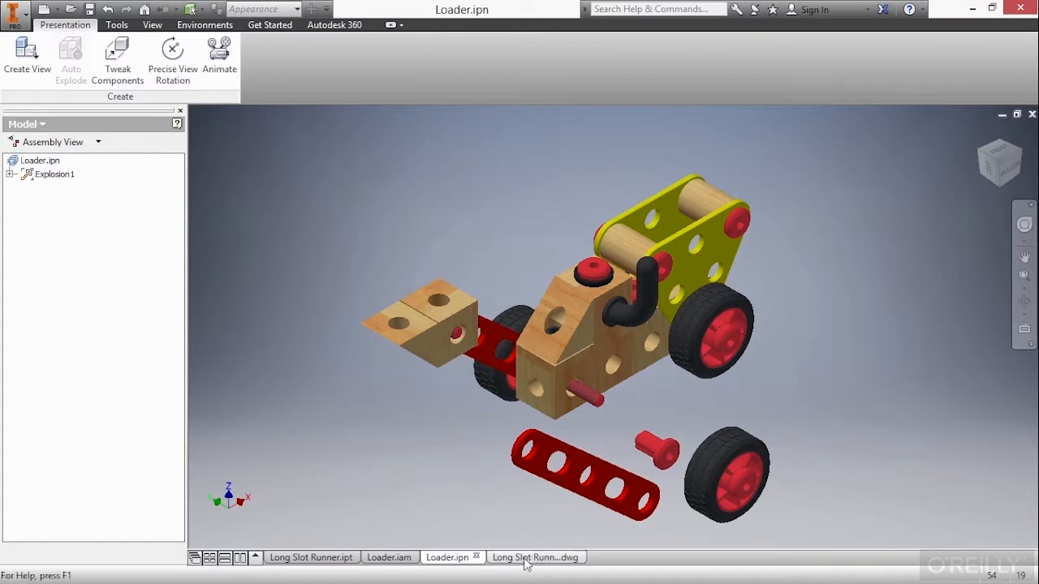
Show the Long Slot Runner drawing sheet with its 5-inch dimensioned views
left_click(536, 558)
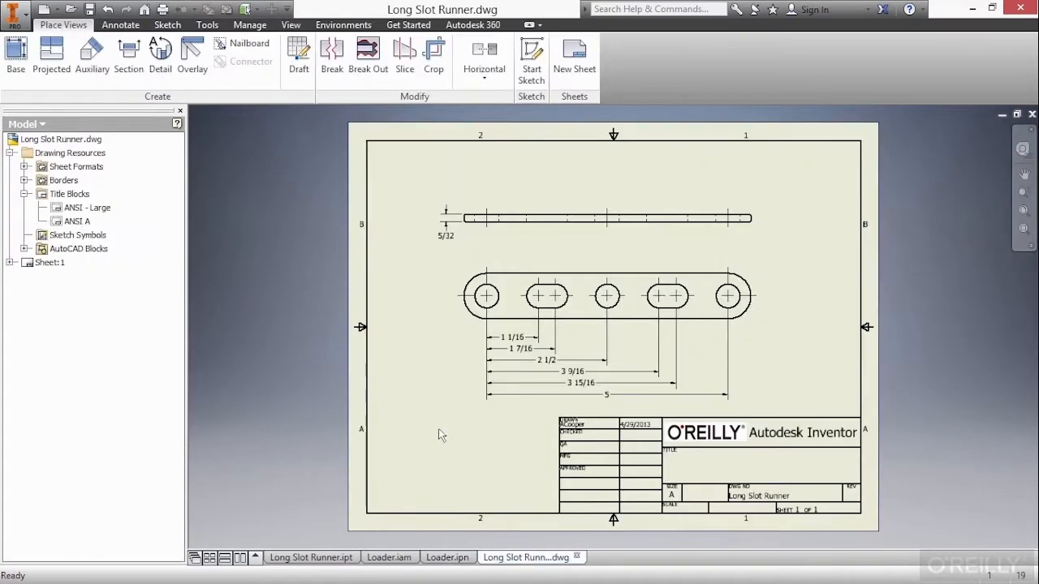
mouse_move(425, 406)
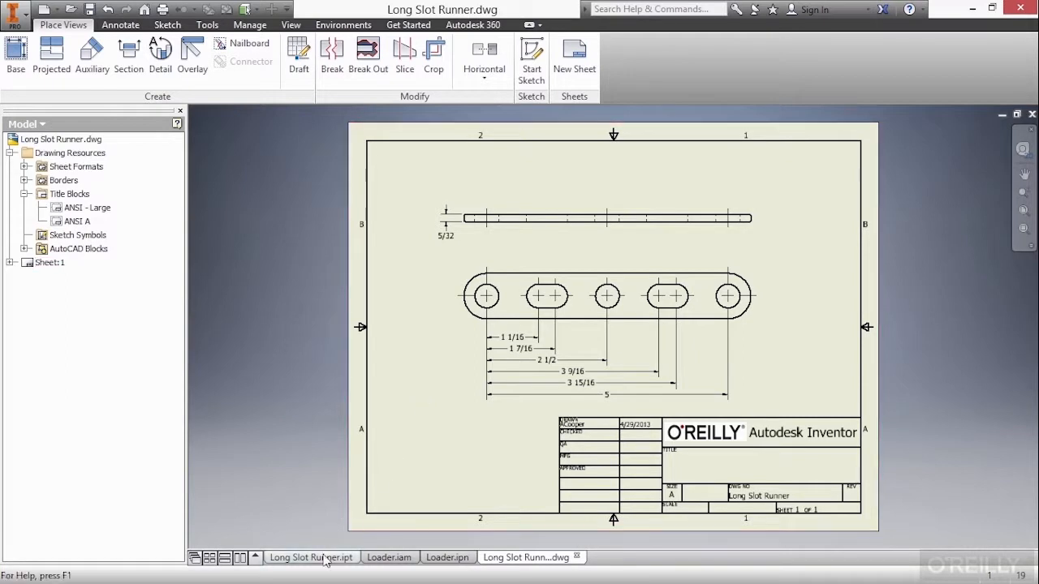
In the Long Slot Runner part, change Extrusion2's overall length from 5 to 6
left_click(312, 556)
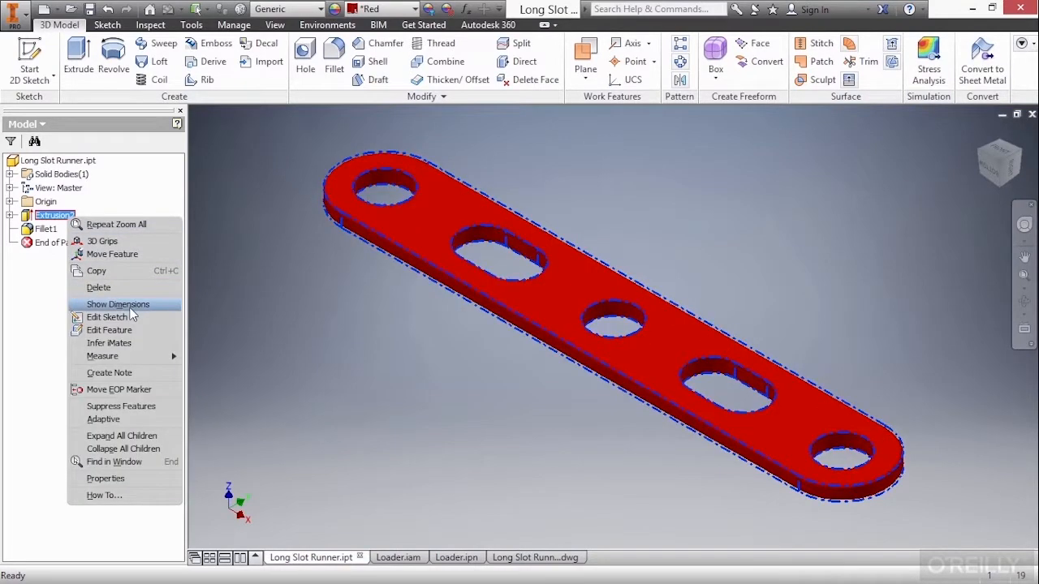
left_click(117, 304)
type("6")
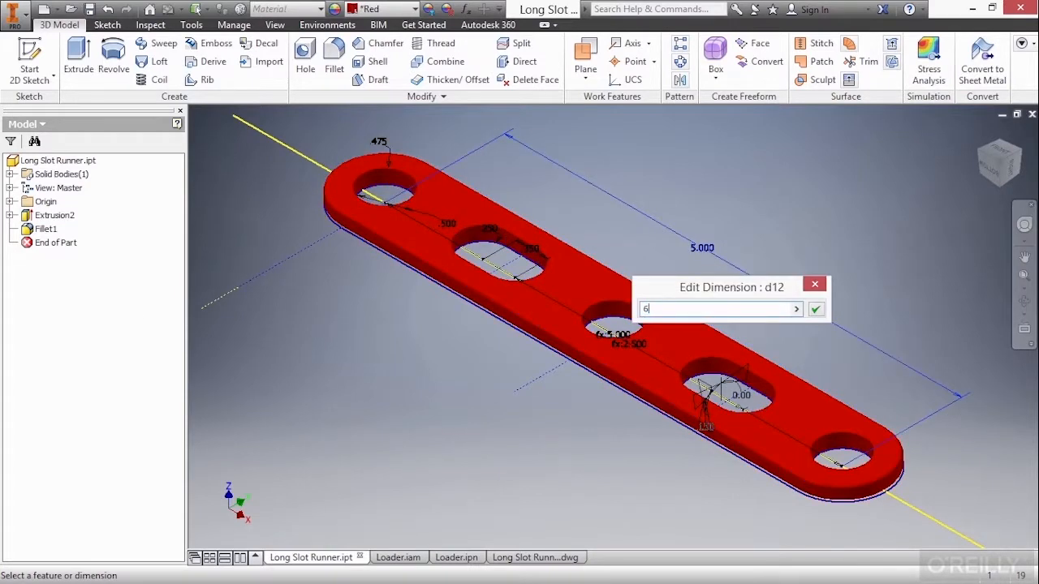
left_click(814, 308)
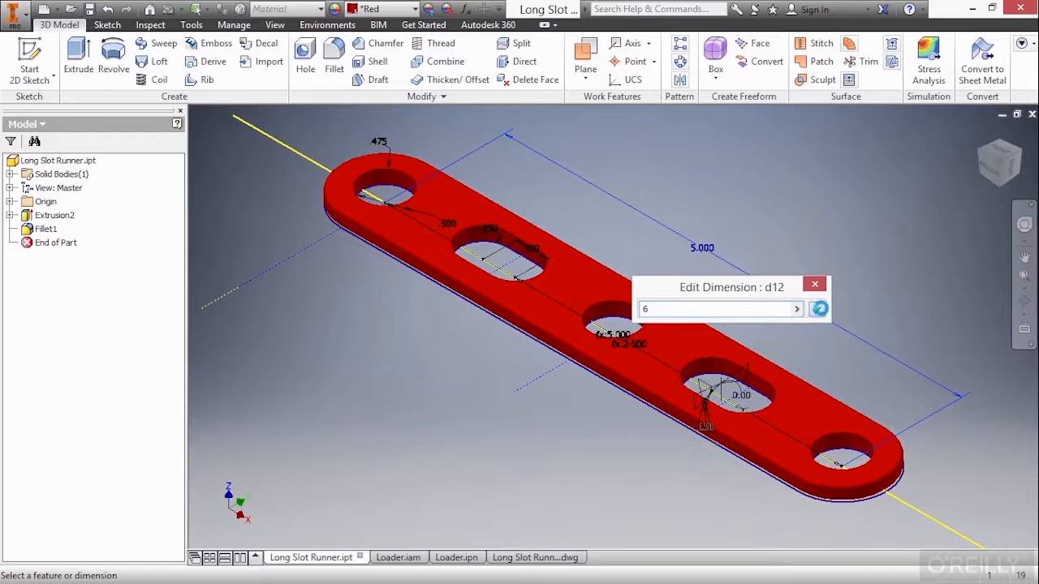
left_click(818, 309)
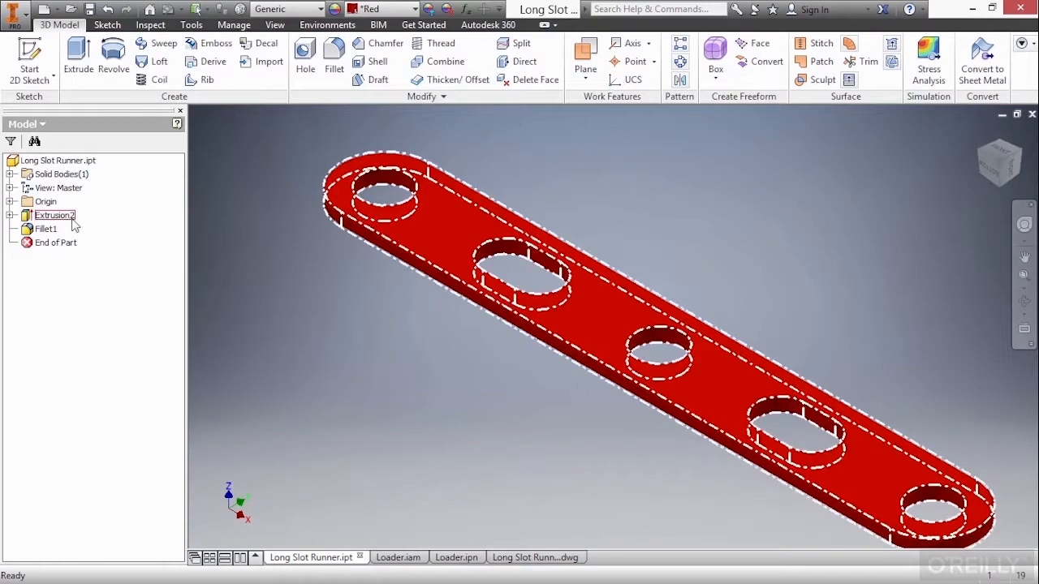
Enlarge the slotted extrusion's hole diameter to .625
right_click(55, 214)
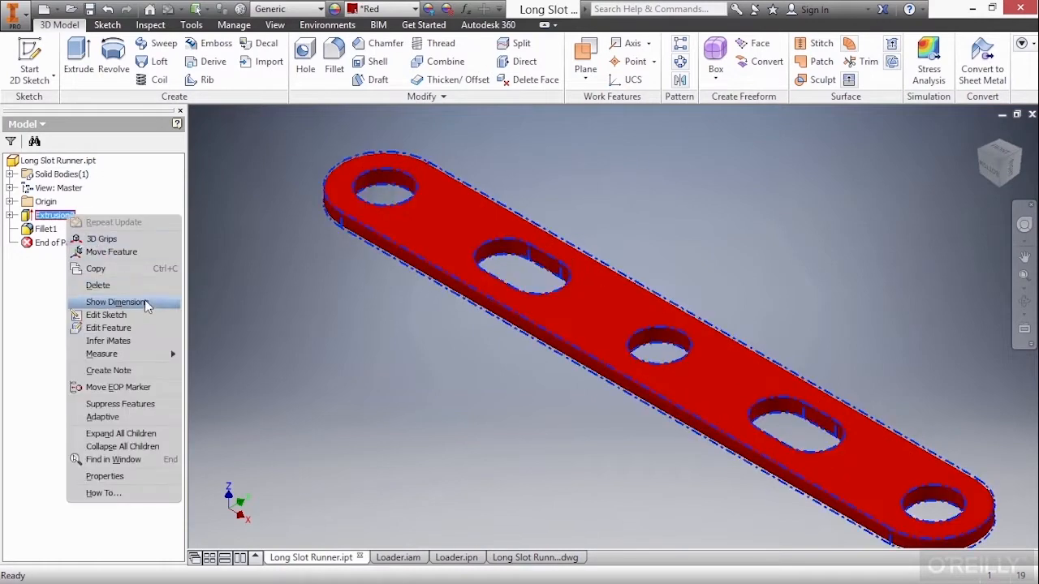
left_click(113, 302)
type(".6")
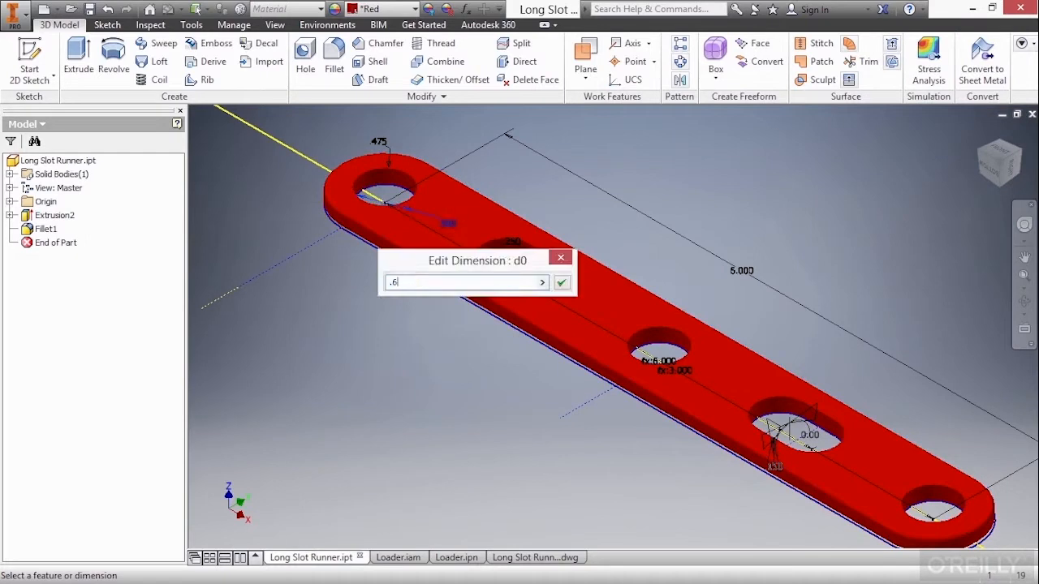
type("25")
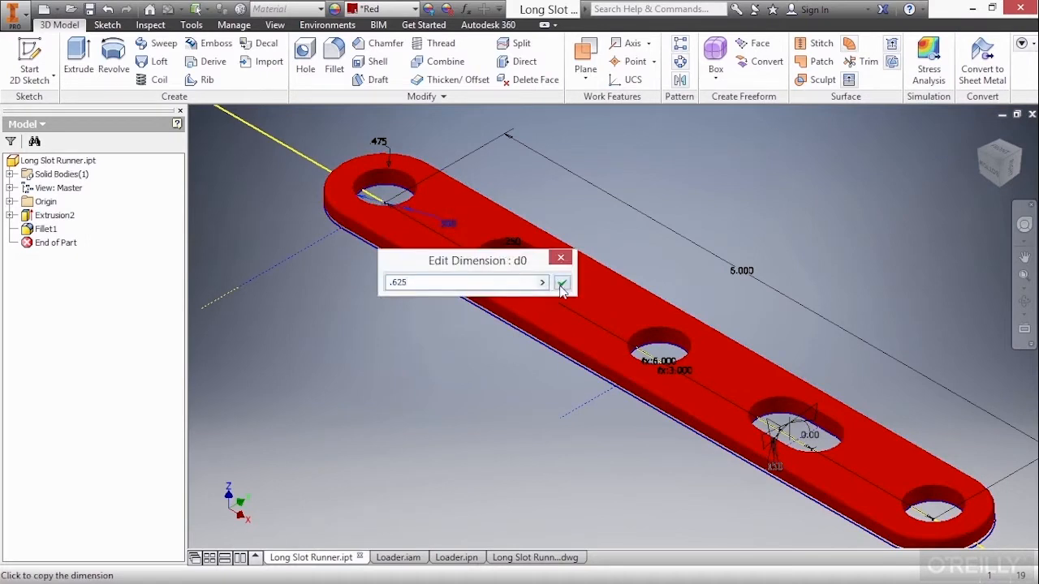
left_click(561, 282)
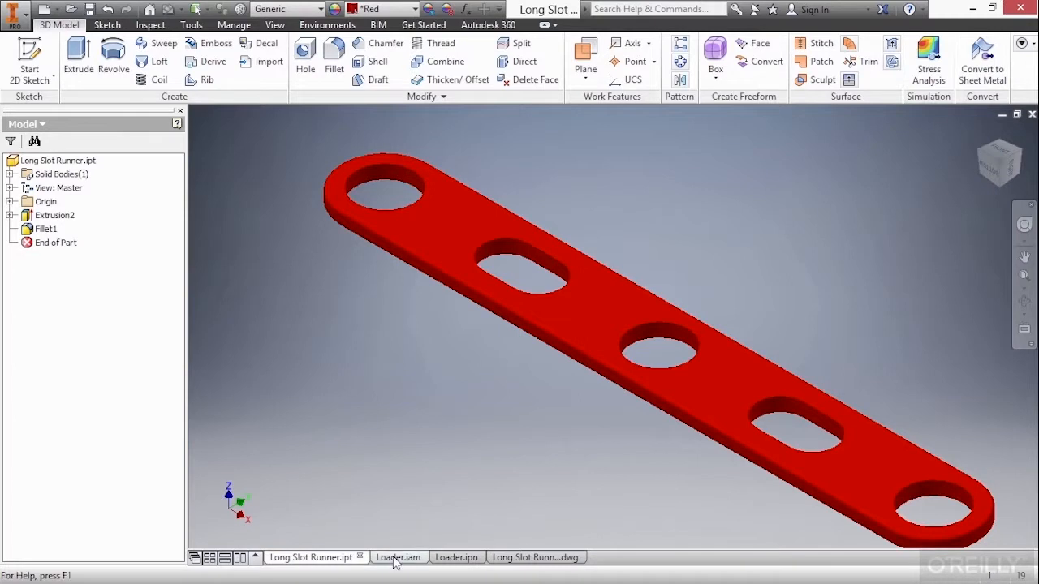
Check the Loader assembly and runner drawing show the 6-inch runner, then return to the part
left_click(390, 559)
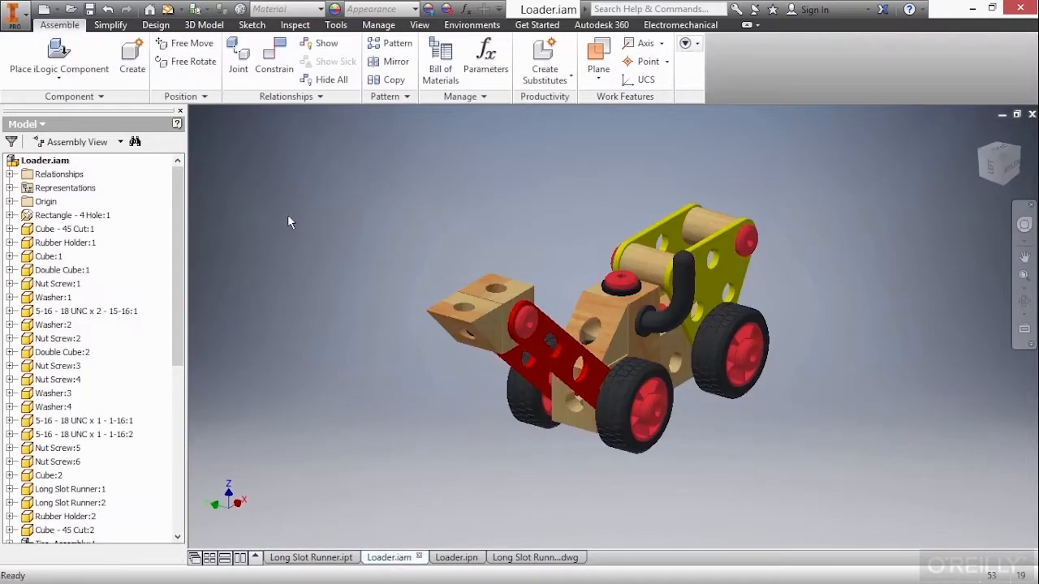
mouse_move(241, 153)
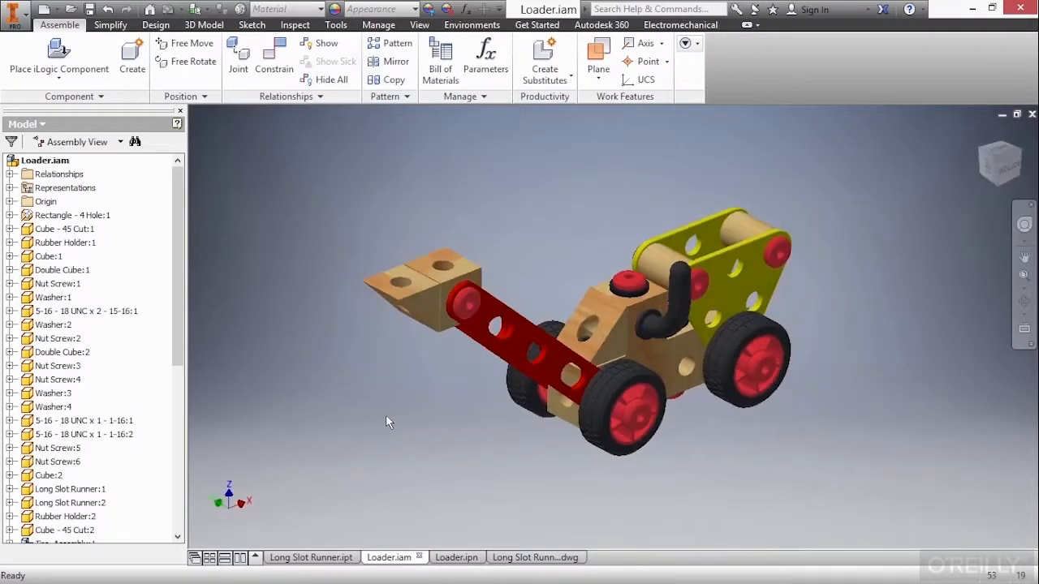
left_click(446, 559)
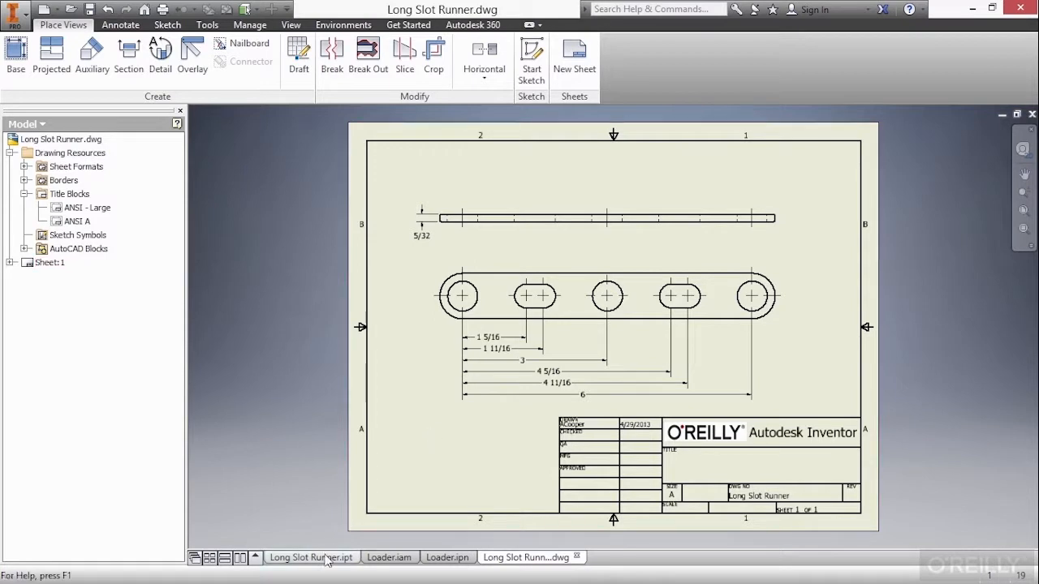
left_click(312, 558)
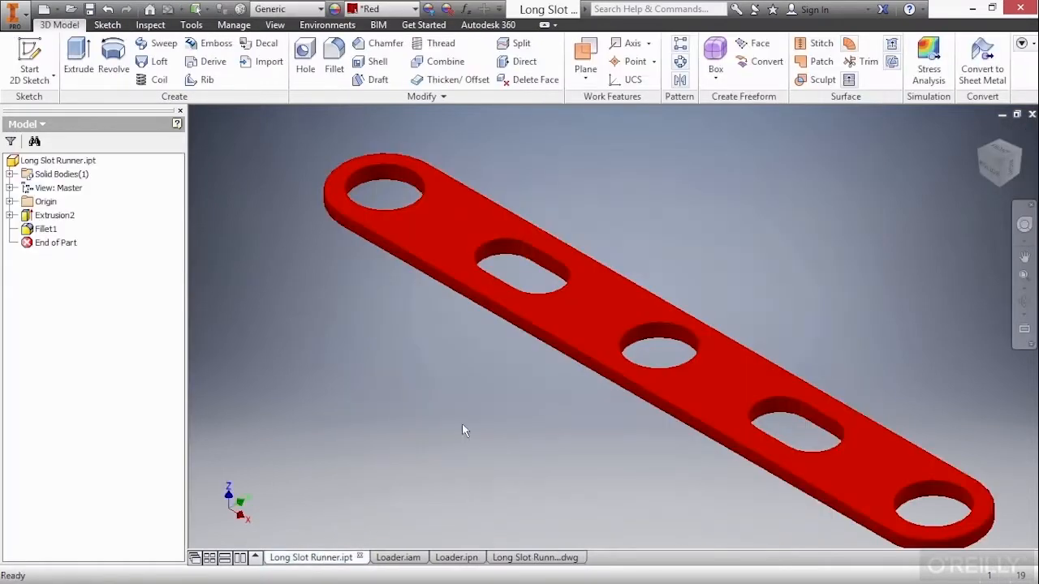